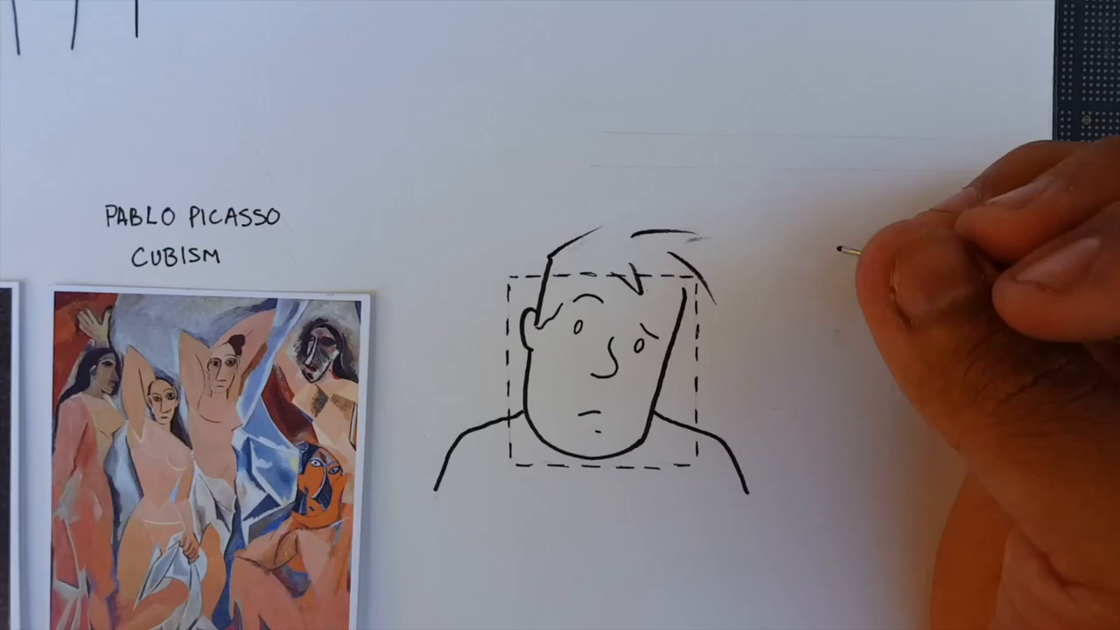
pyautogui.write('ALL THESE ARTISTS FOUND A WAY')
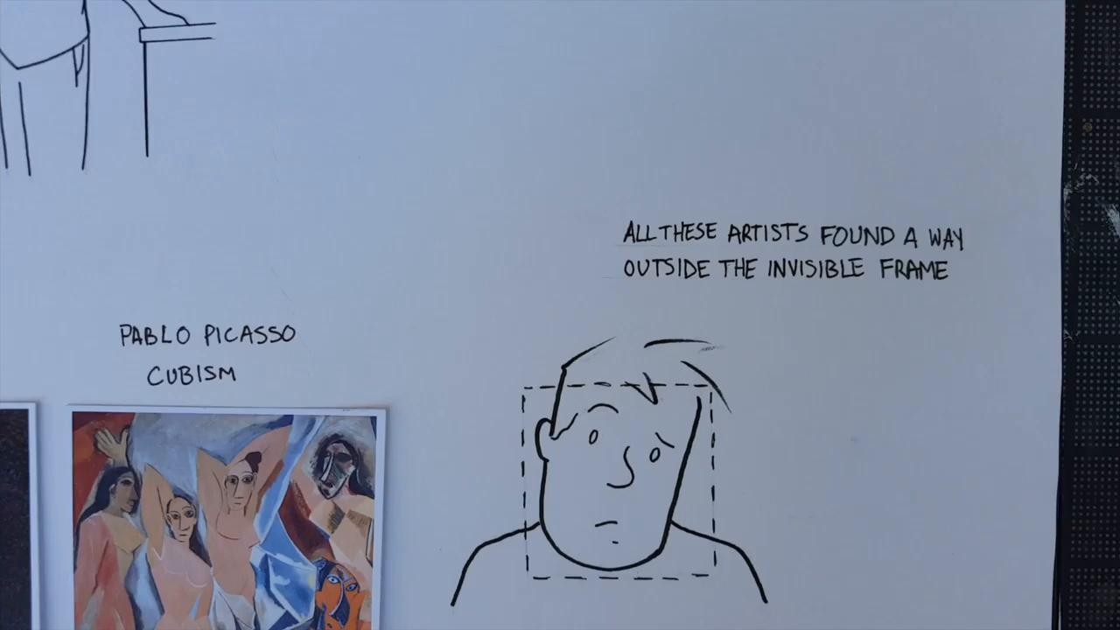
pyautogui.write('SECRET')
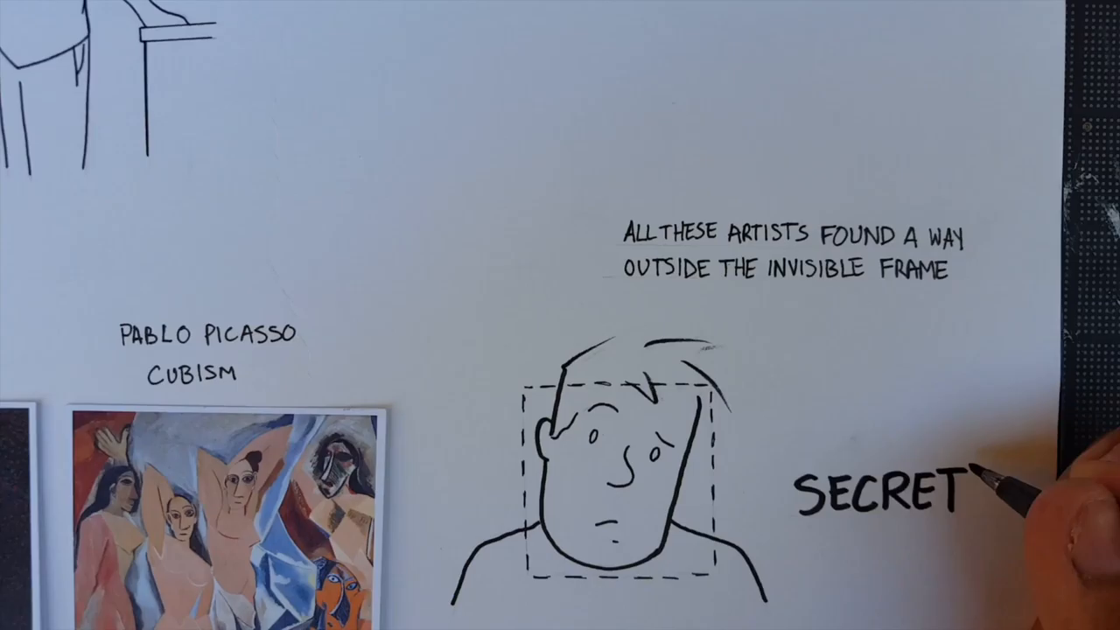